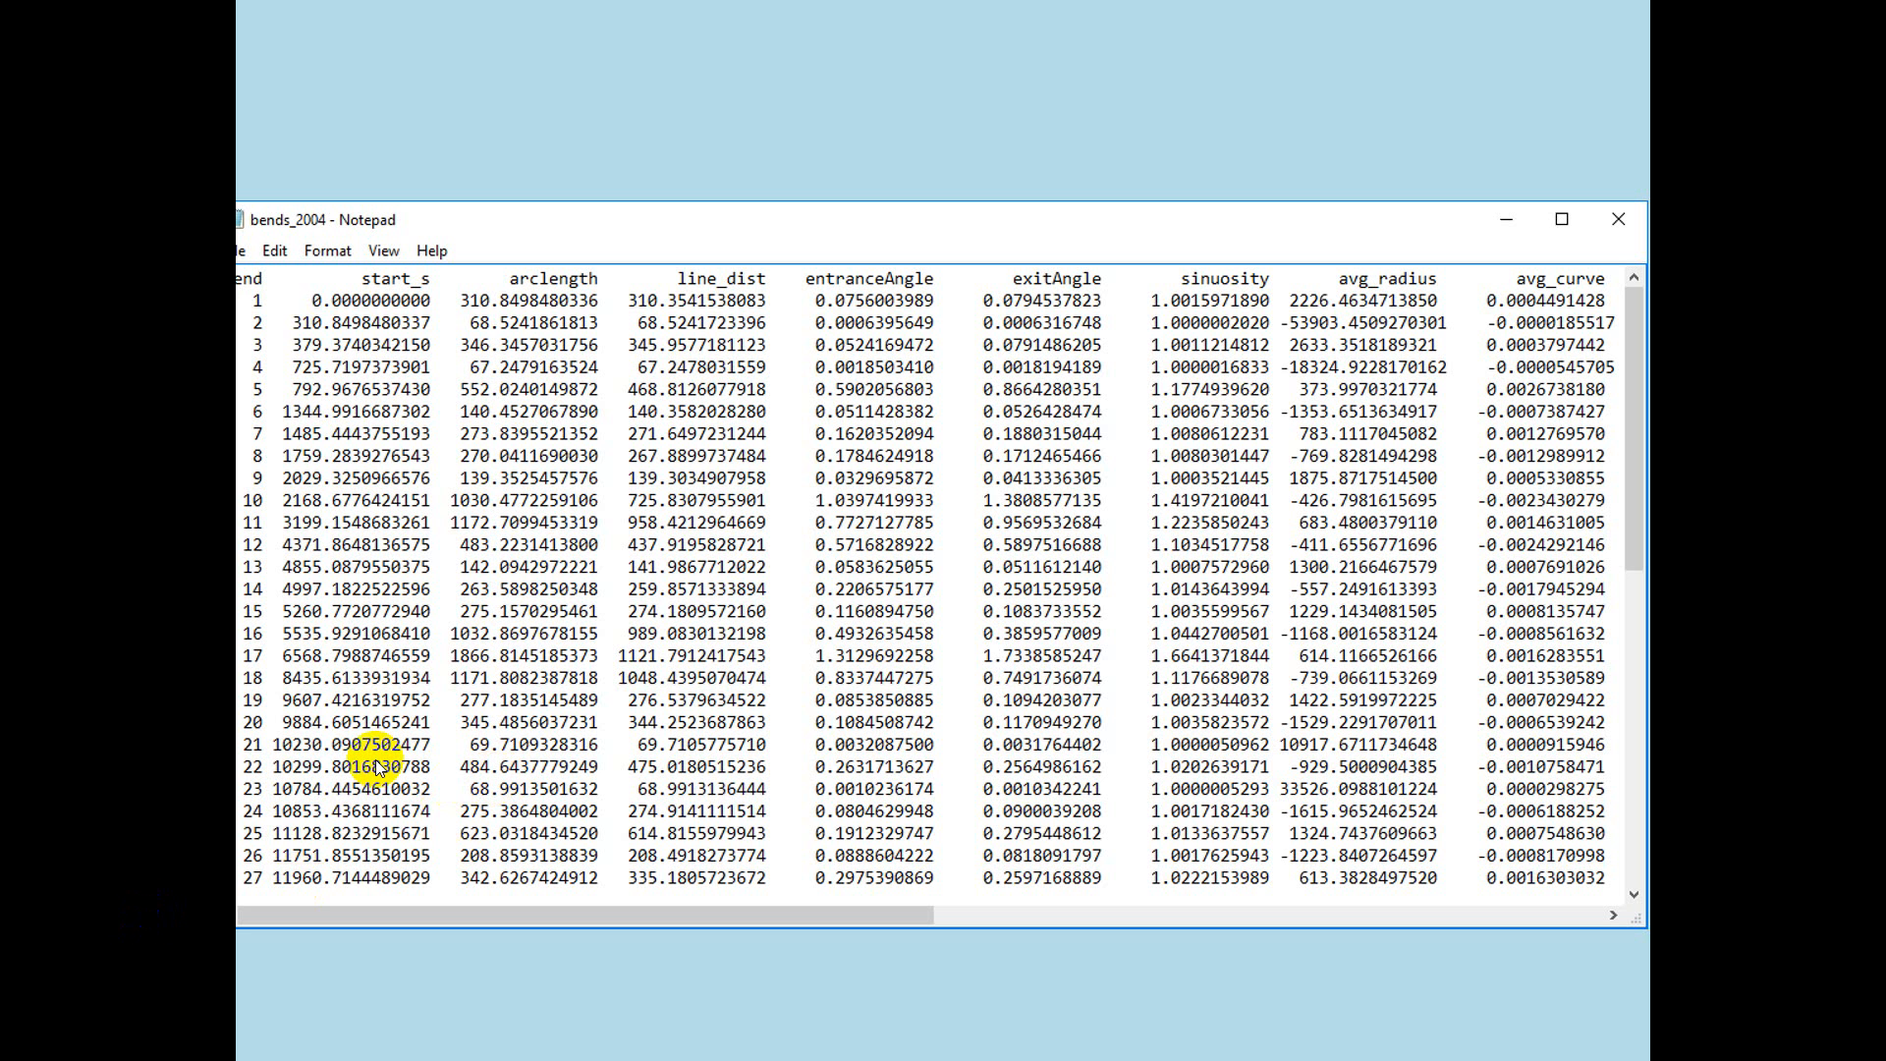
pyautogui.moveTo(1139, 373)
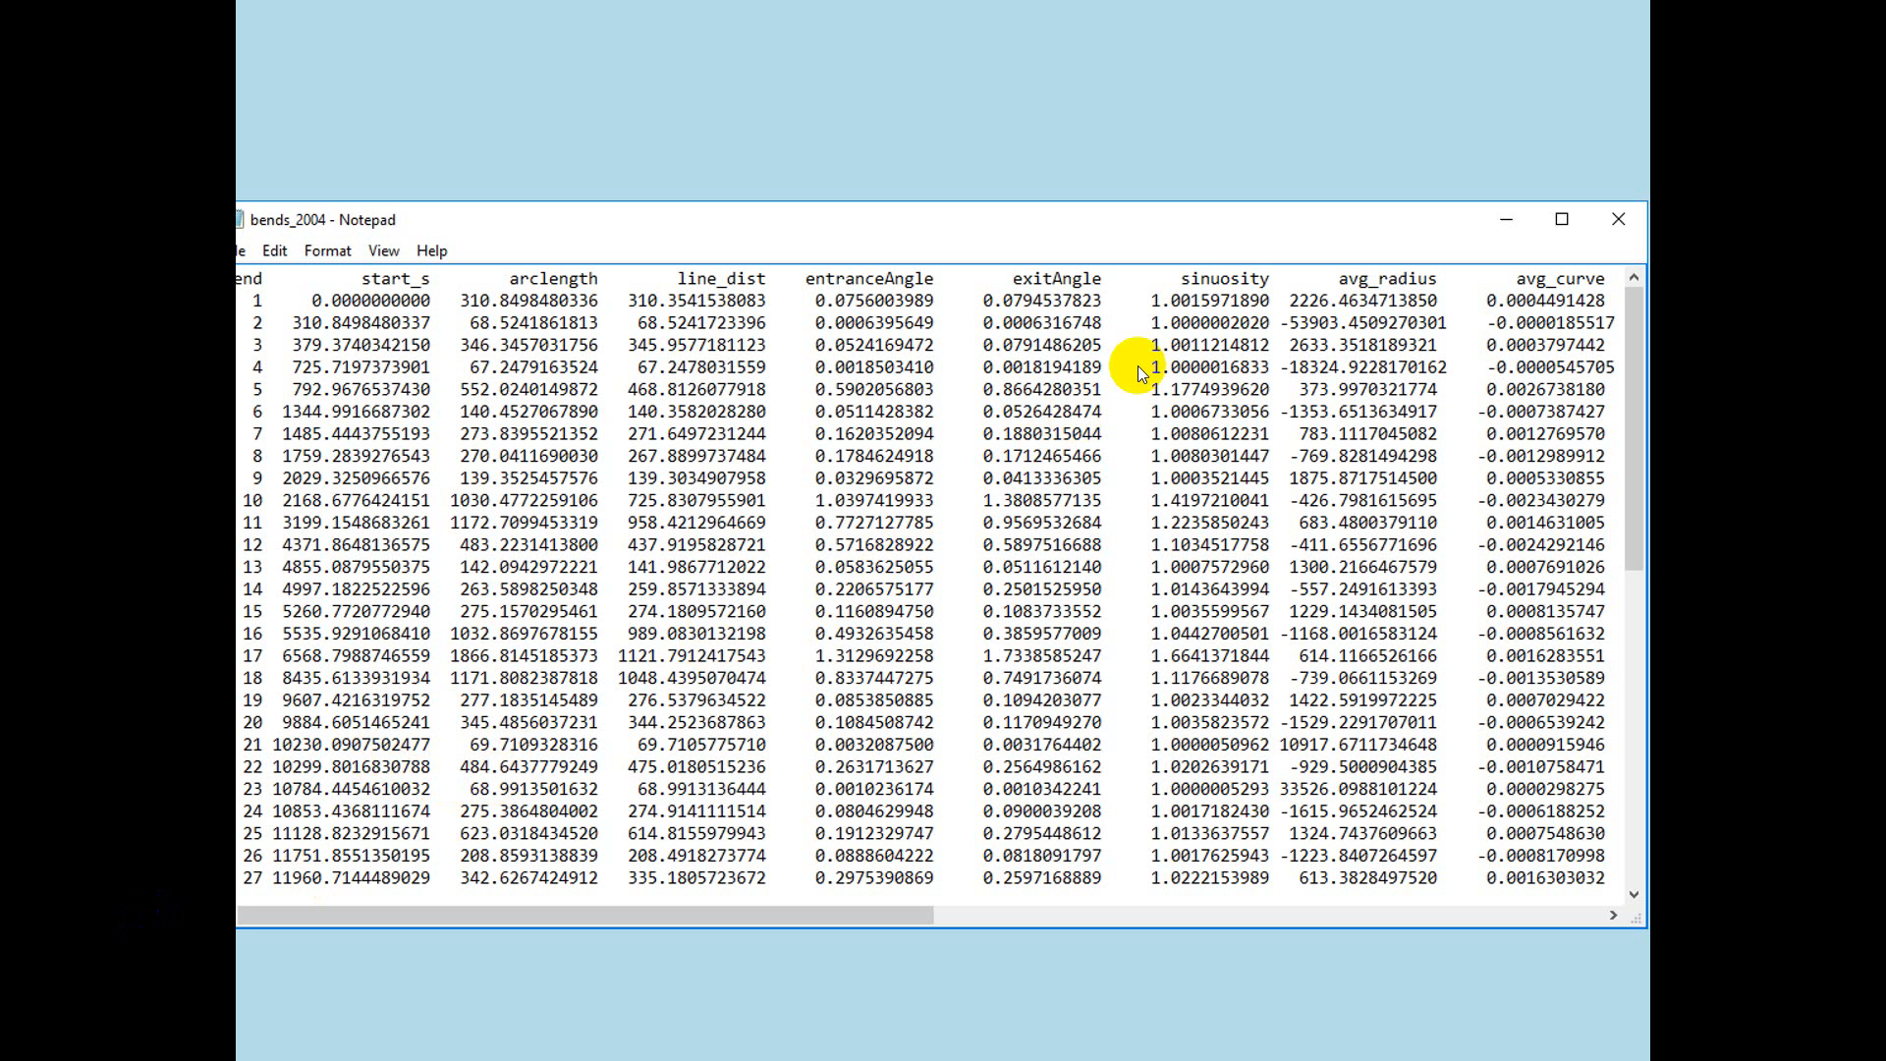
pyautogui.moveTo(1202, 279)
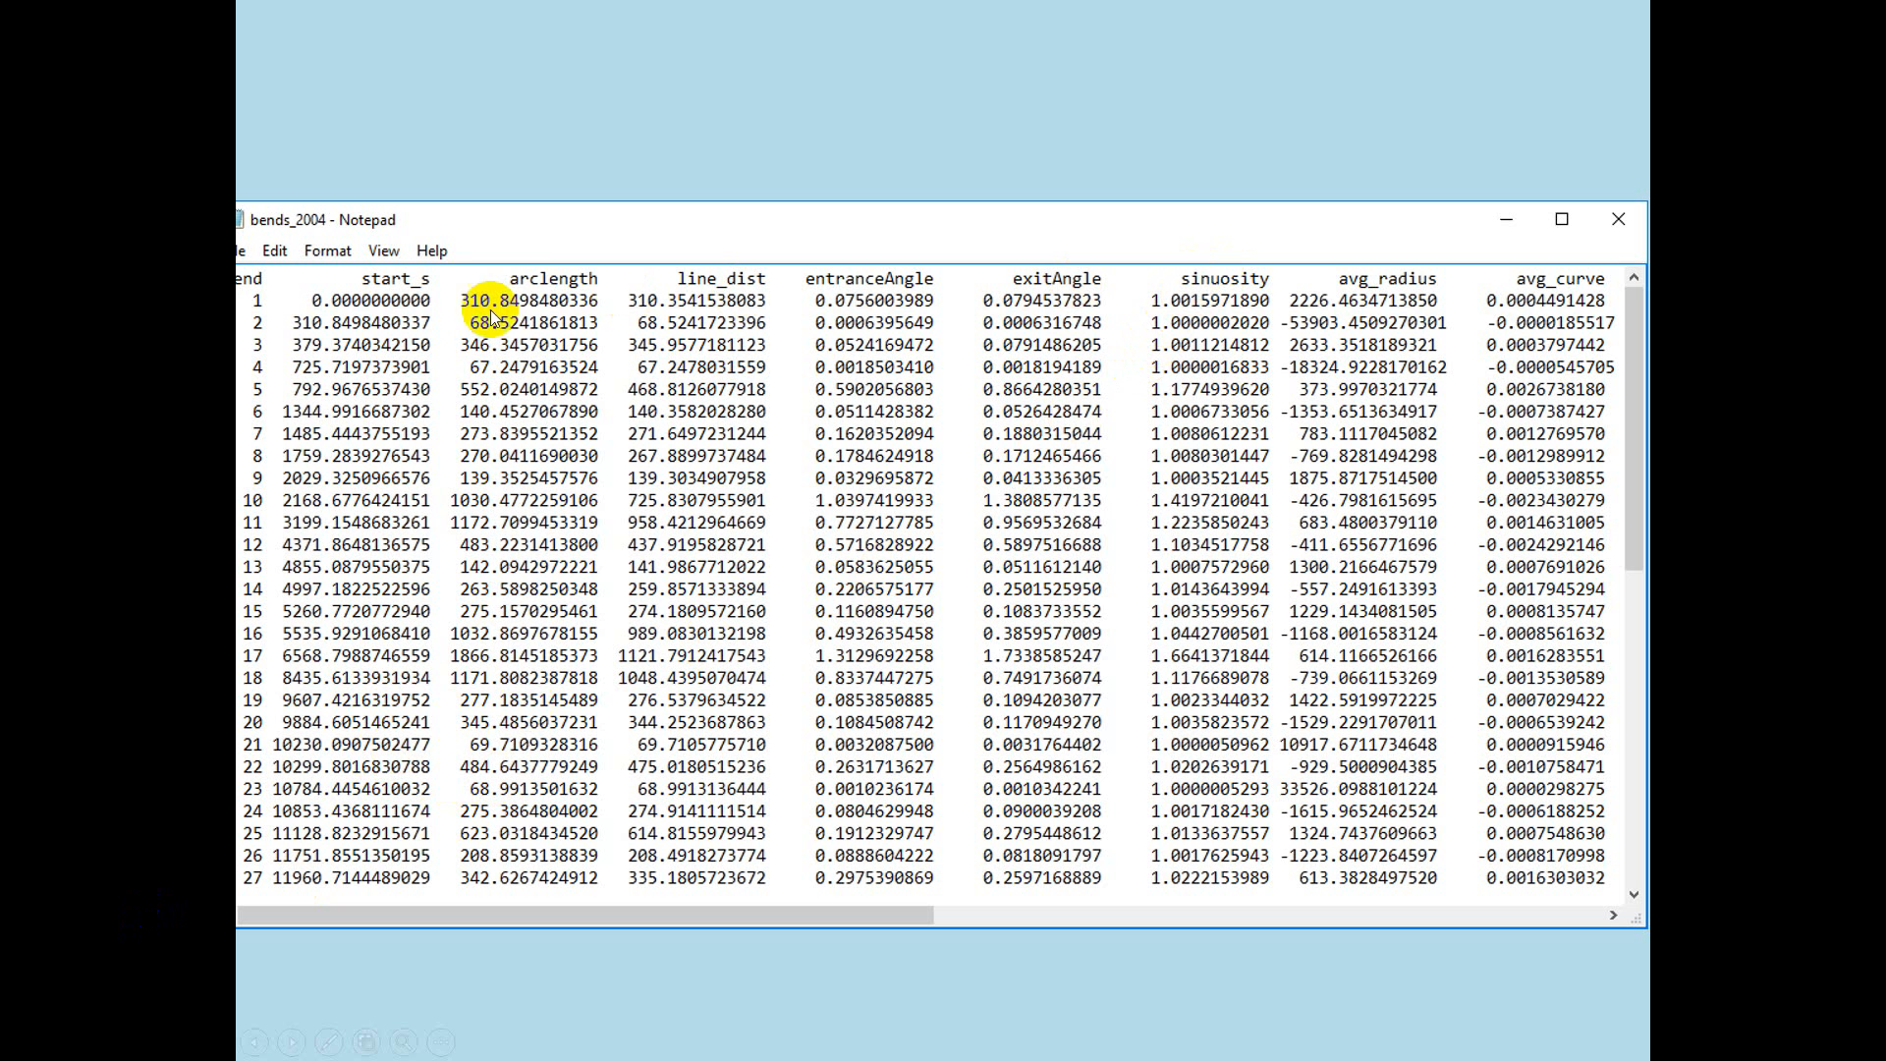
pyautogui.moveTo(678, 277)
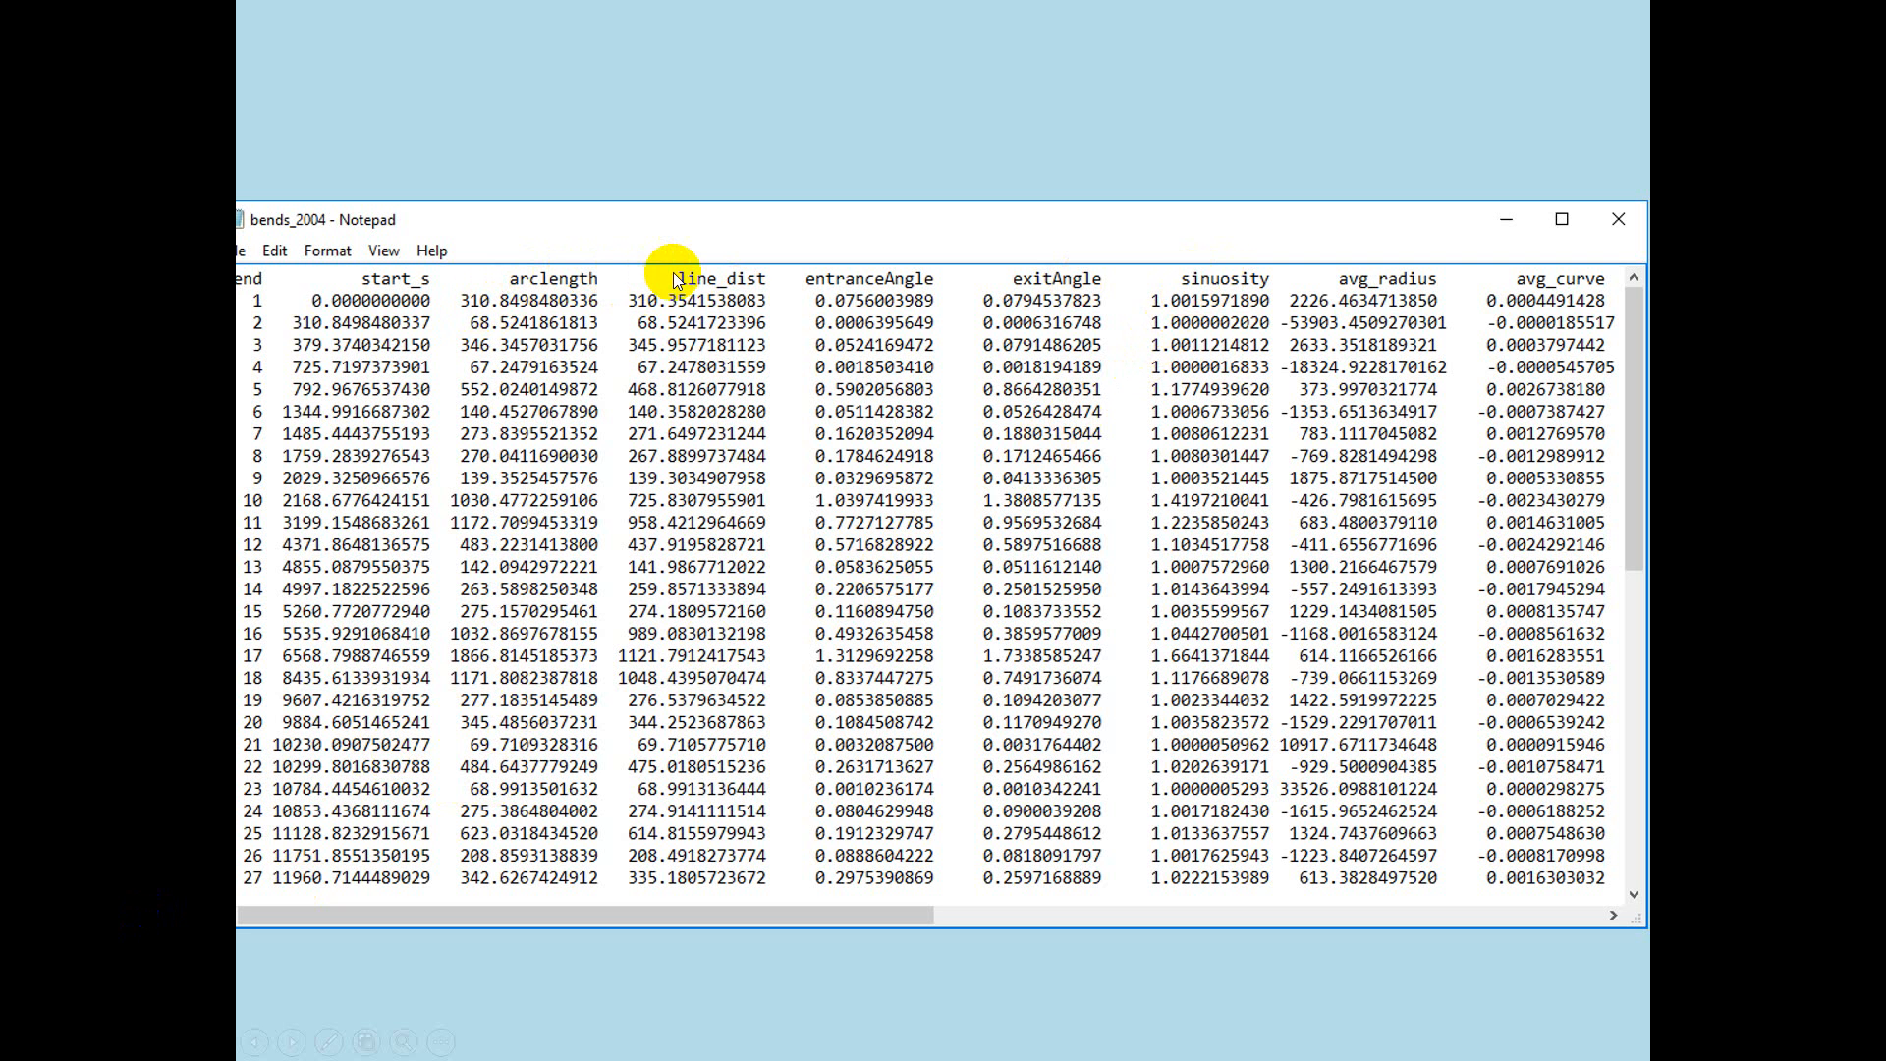
pyautogui.moveTo(711, 281)
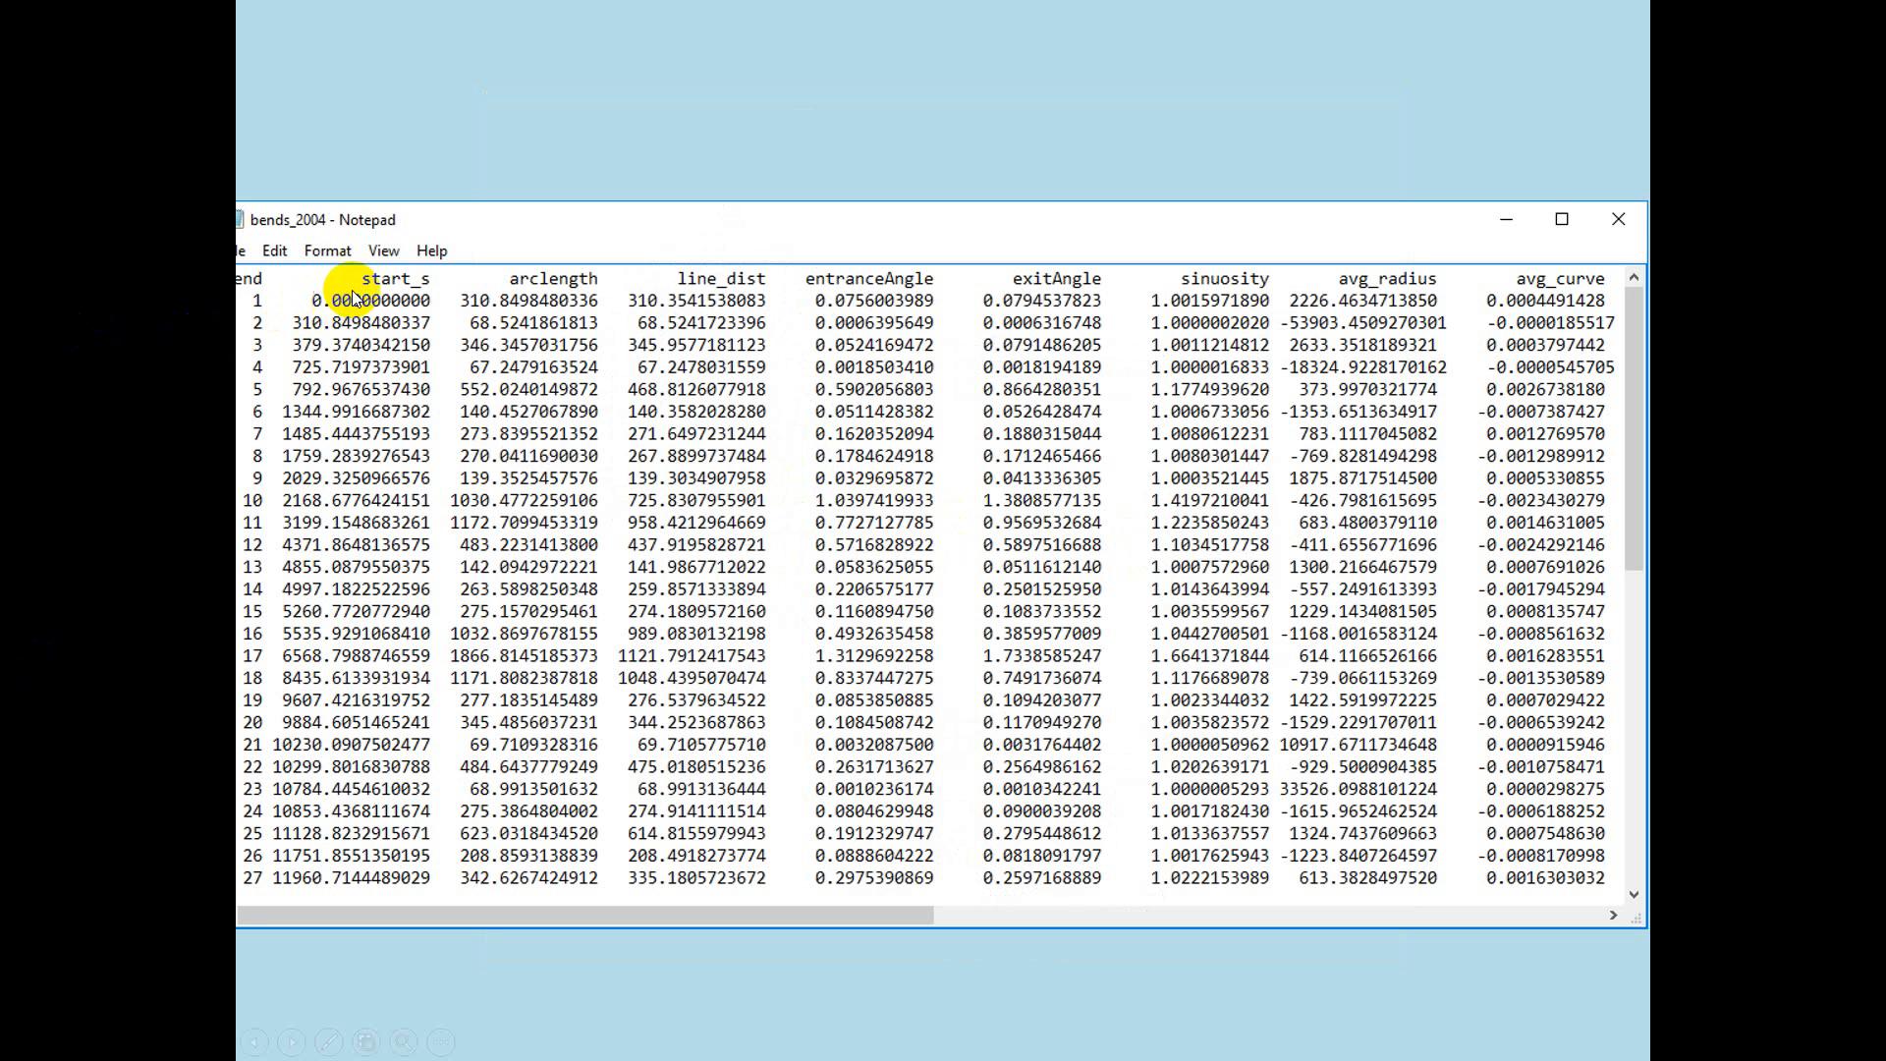
pyautogui.moveTo(543, 279)
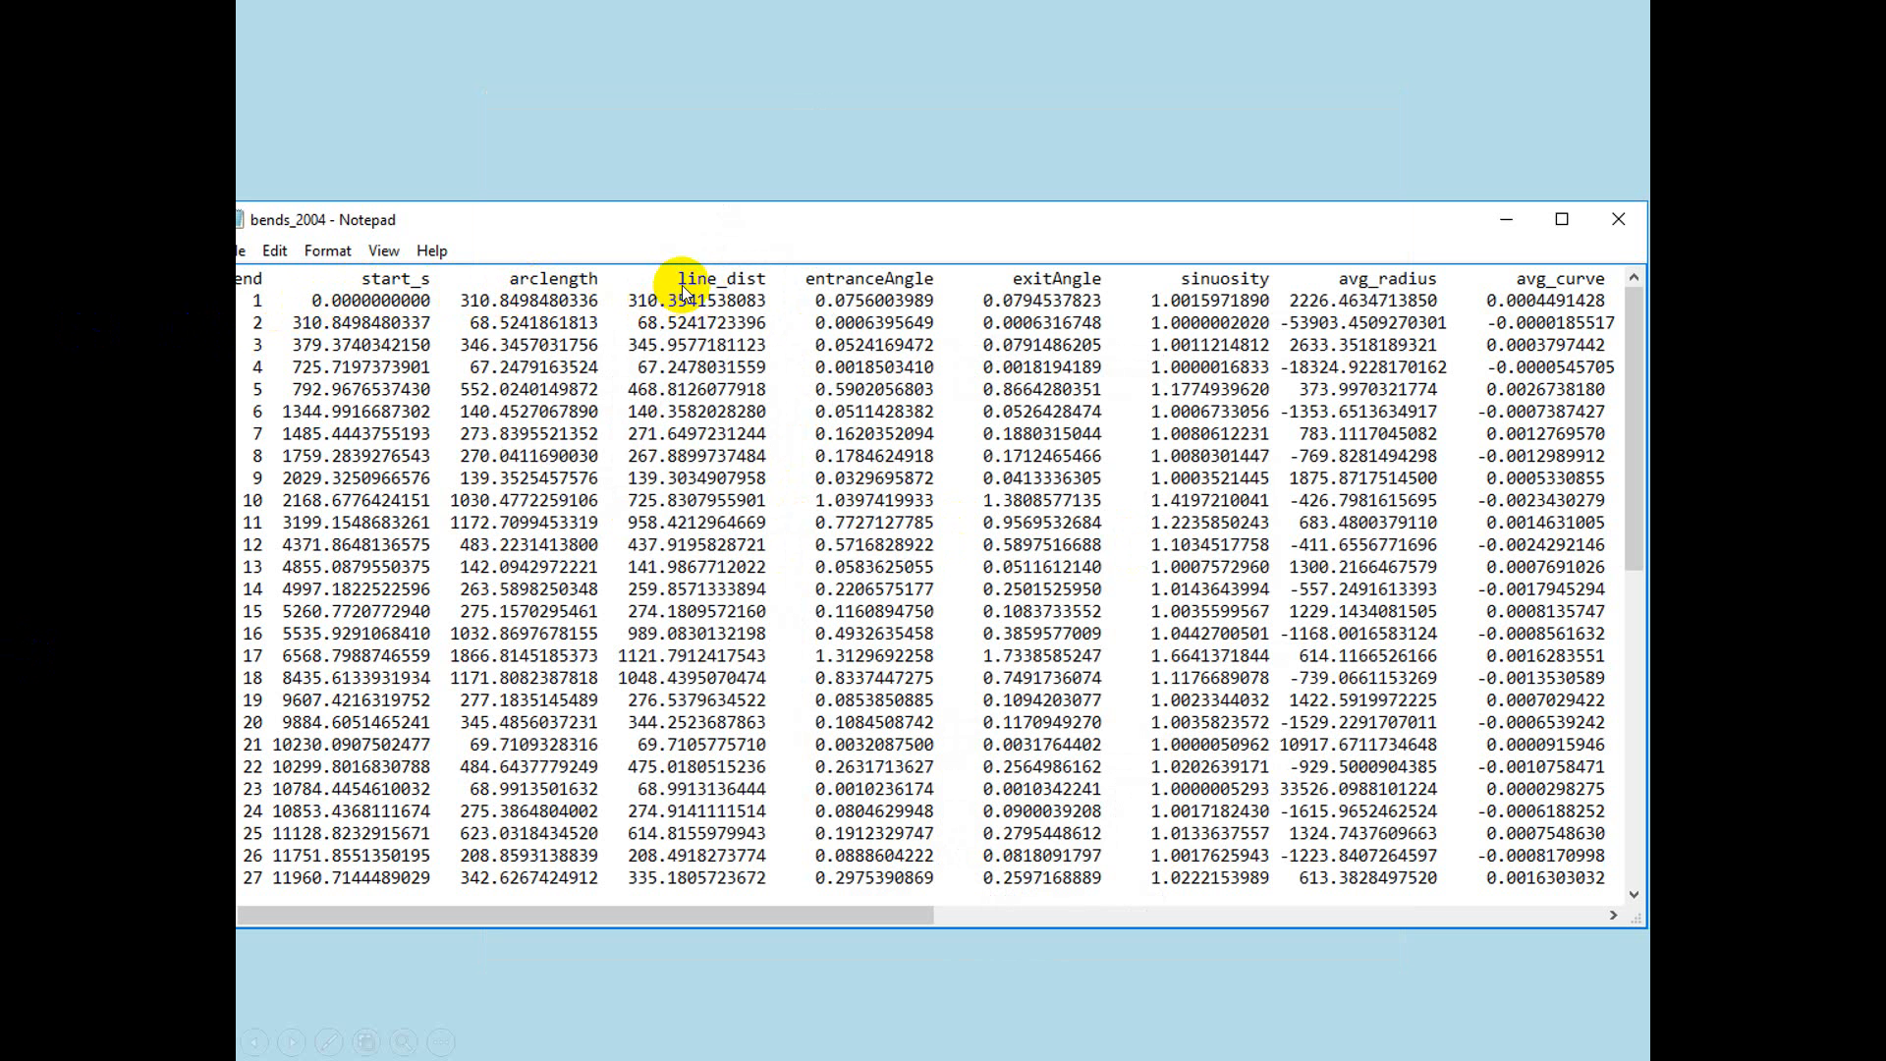
pyautogui.moveTo(861, 277)
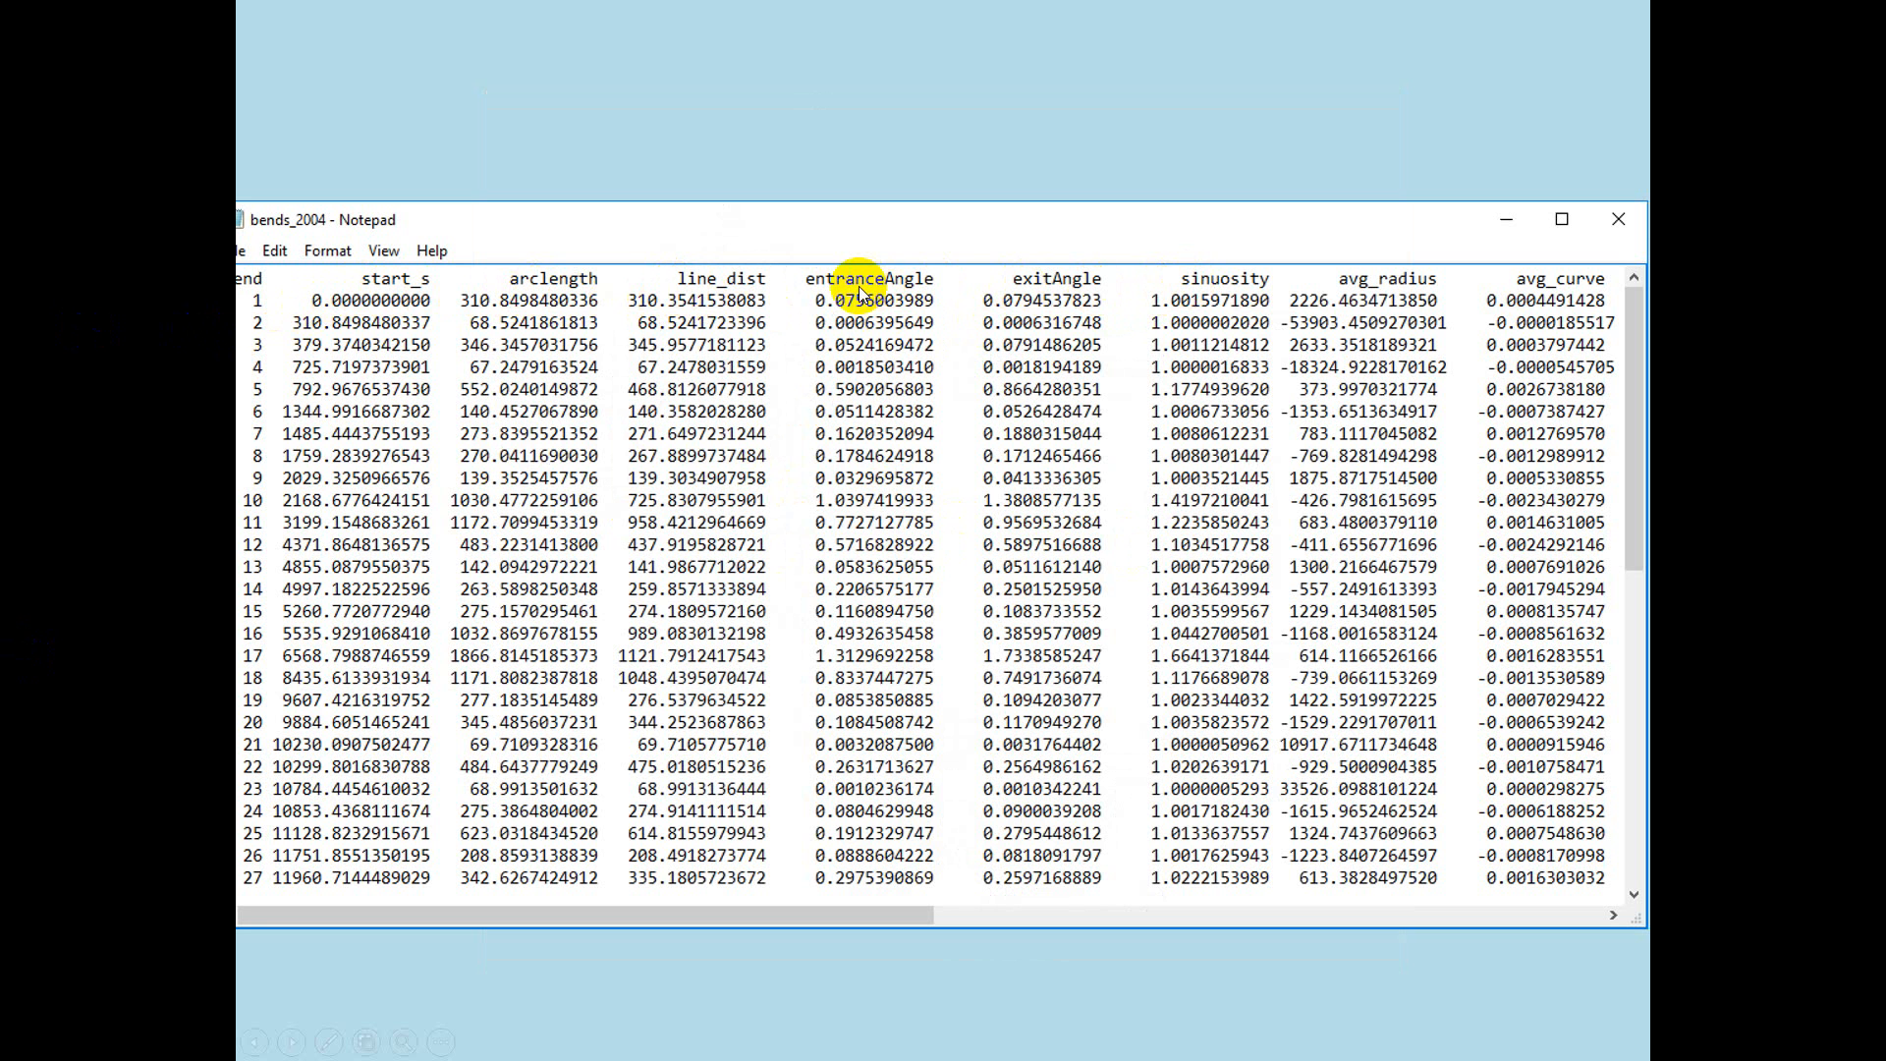
pyautogui.moveTo(1038, 293)
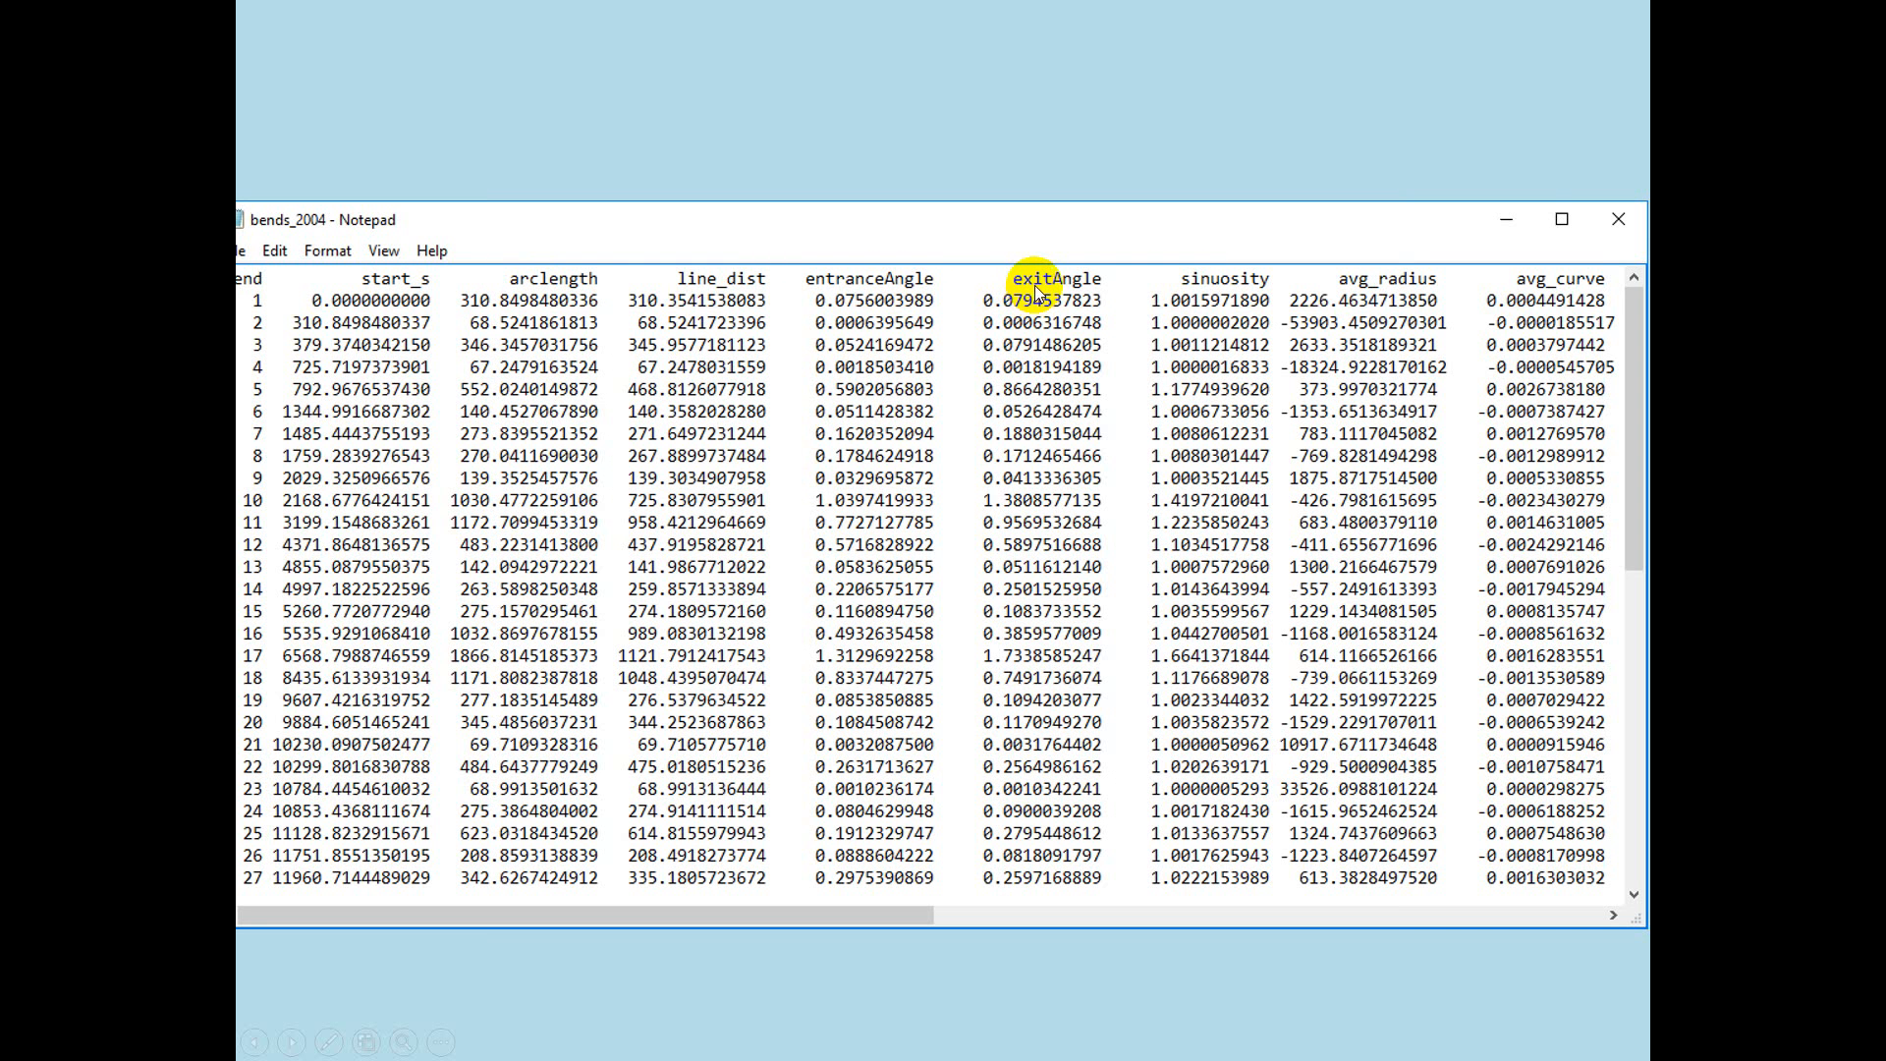
pyautogui.moveTo(1038, 283)
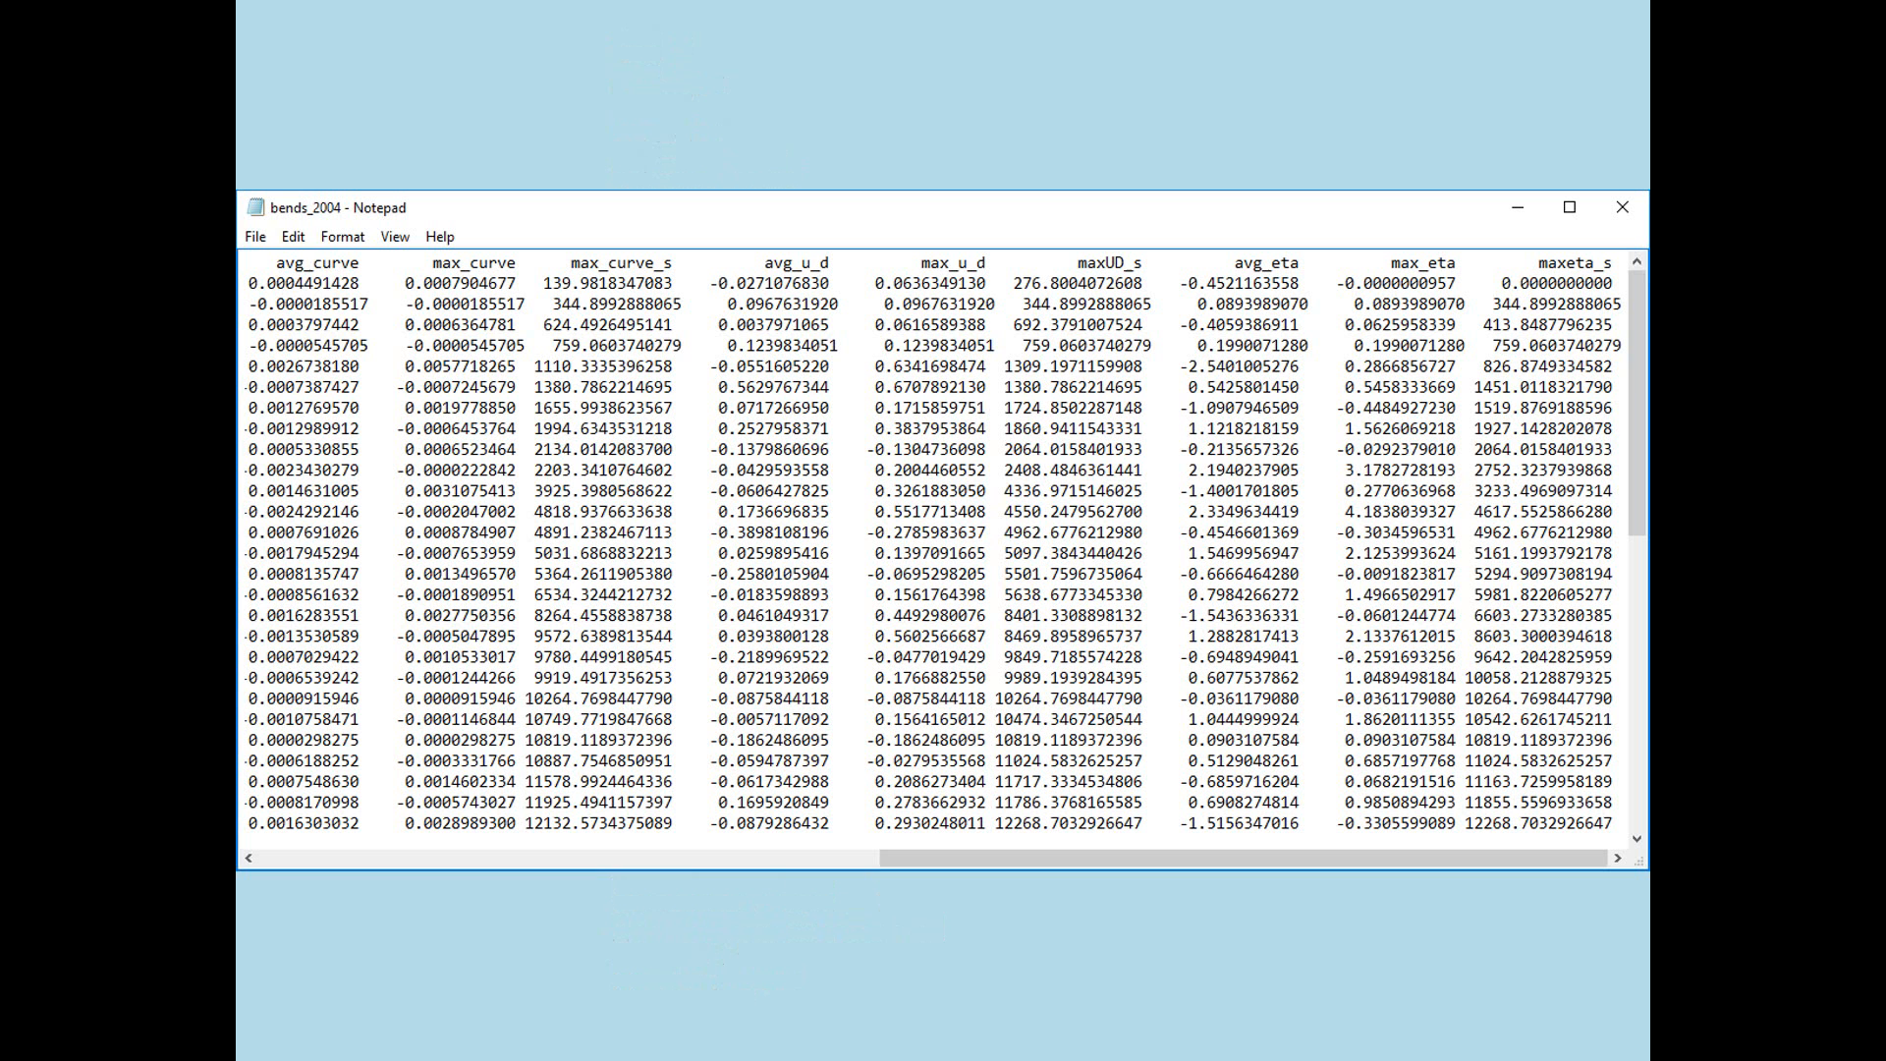
# - Advance from the curv files folder slide to the curv_2010 file contents slide
pyautogui.doubleClick(342, 761)
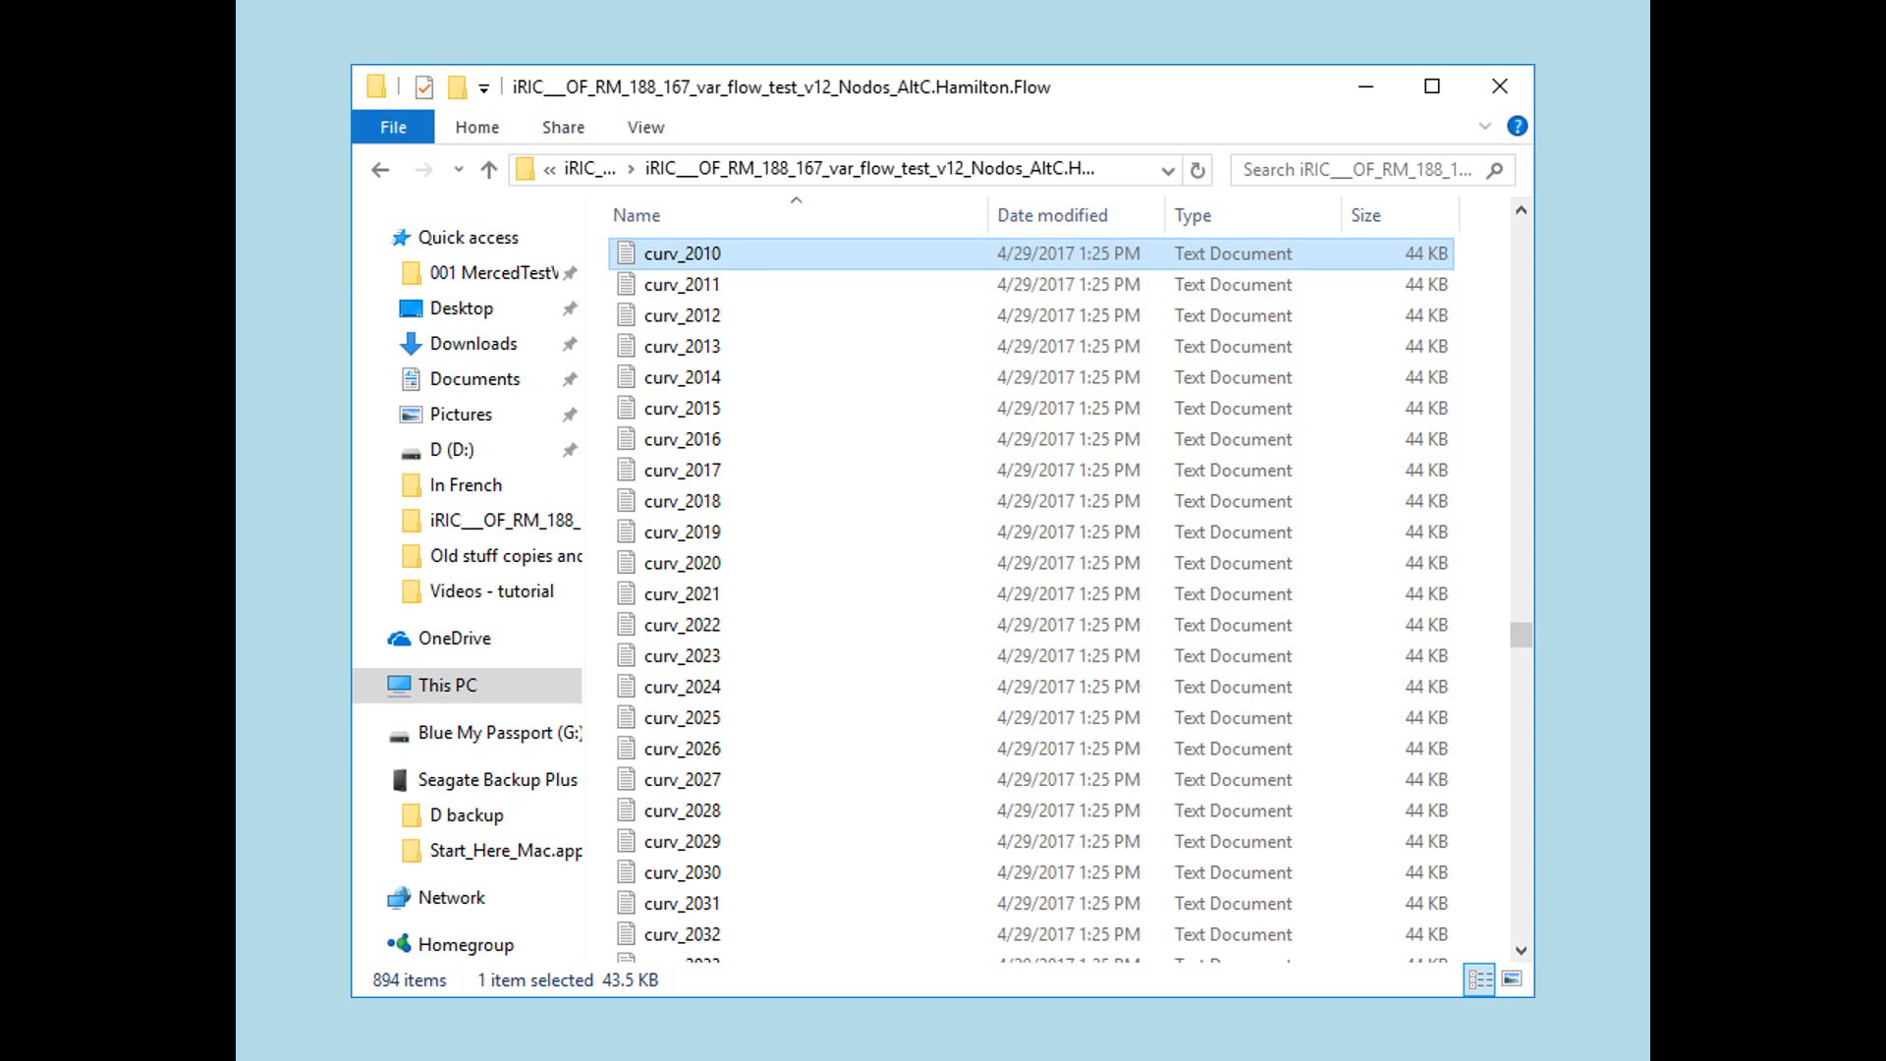
pyautogui.doubleClick(682, 253)
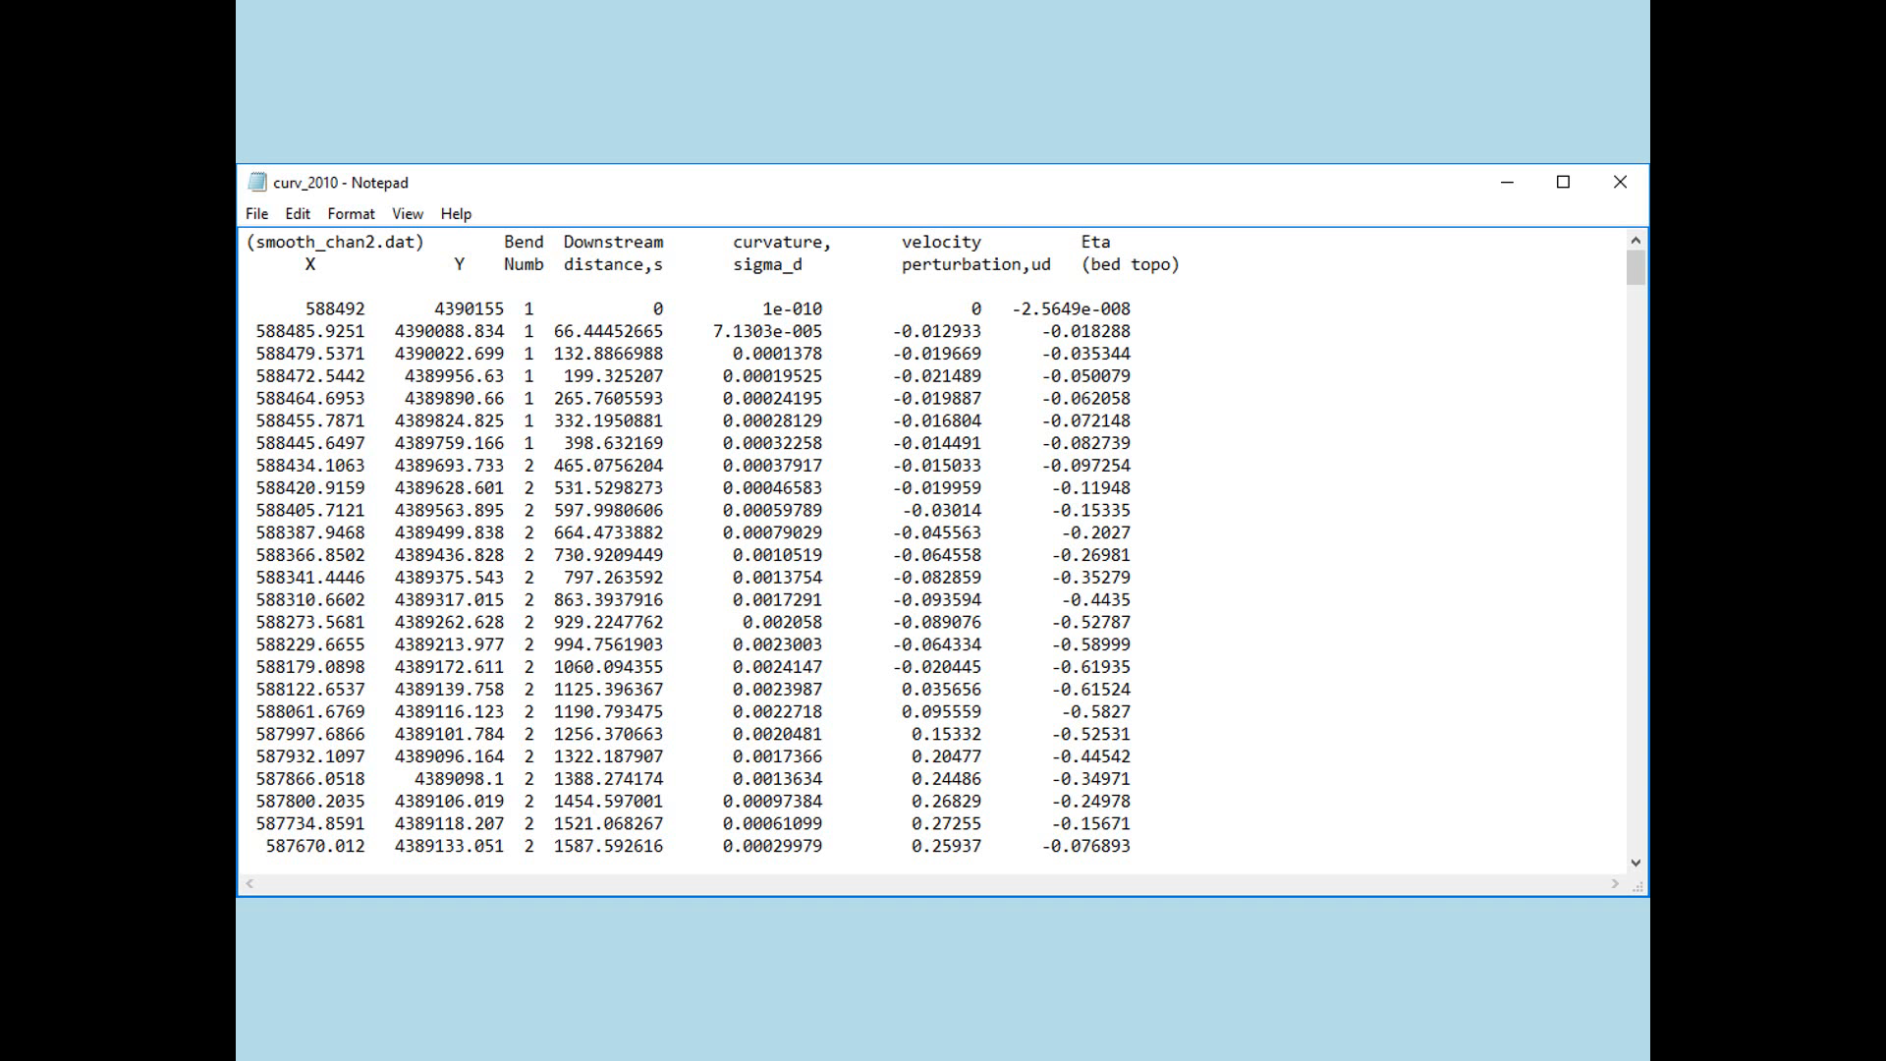